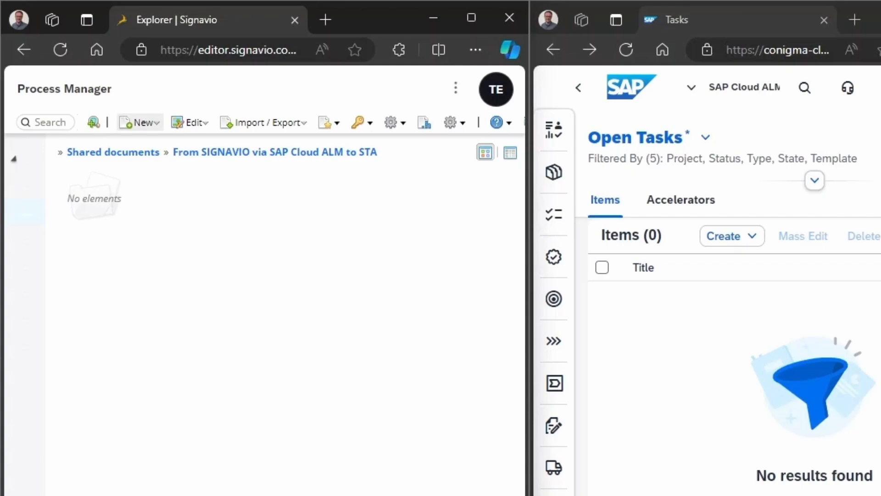
Step: Create a new Business Process Diagram (BPMN 2.0) from the New menu in the shared folder
click(140, 122)
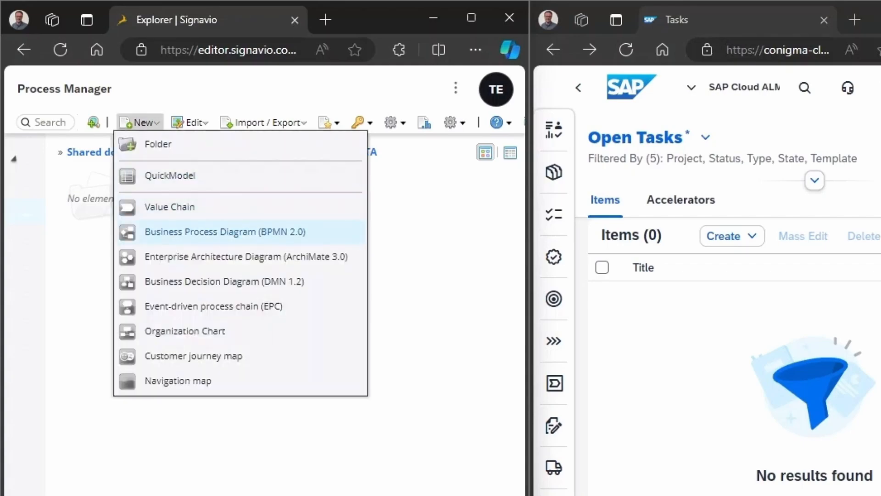
click(224, 232)
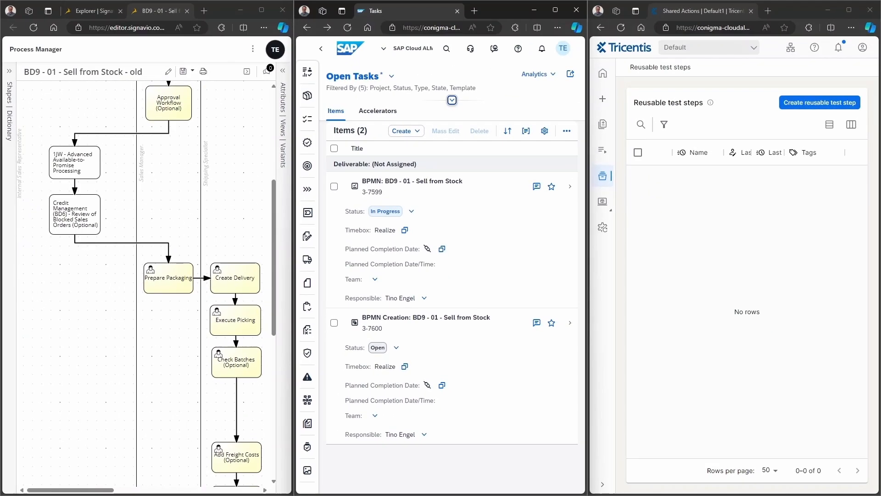
Step: Open the 'BPMN: BD9 - 01 - Sell from Stock' task and scroll to its sub-tasks
click(413, 181)
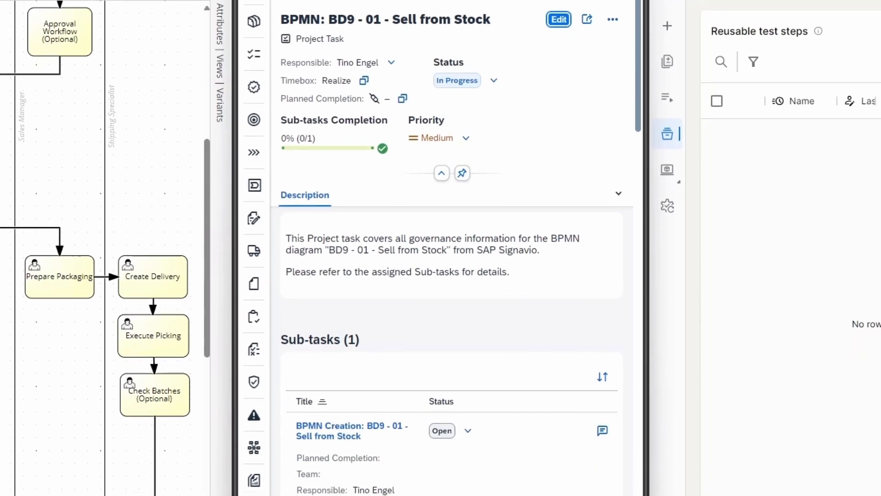
scroll(down, 3)
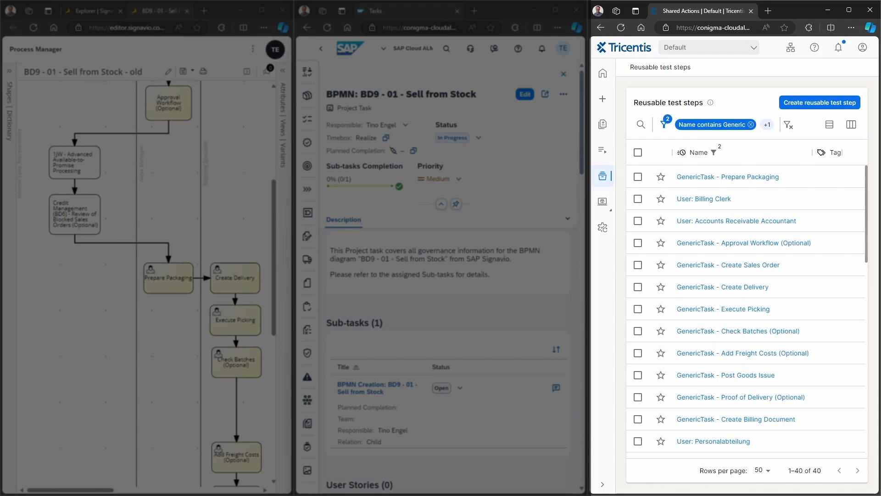
mouse_move(602, 123)
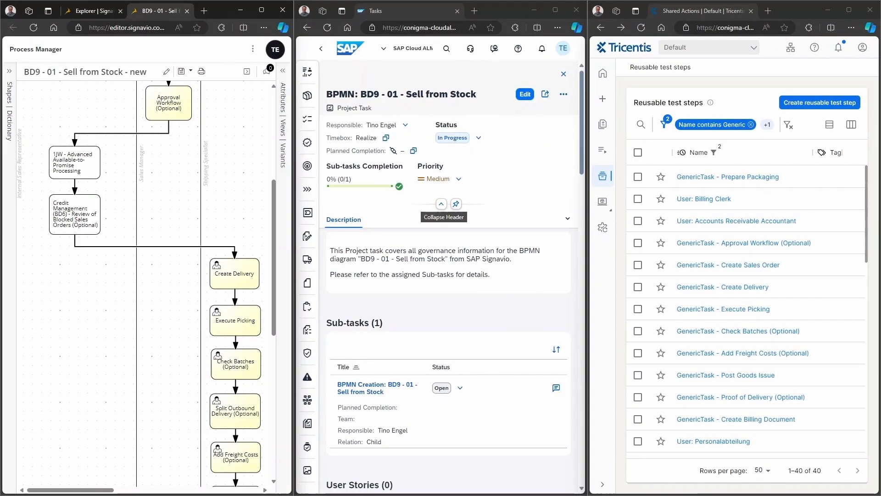
mouse_move(441, 203)
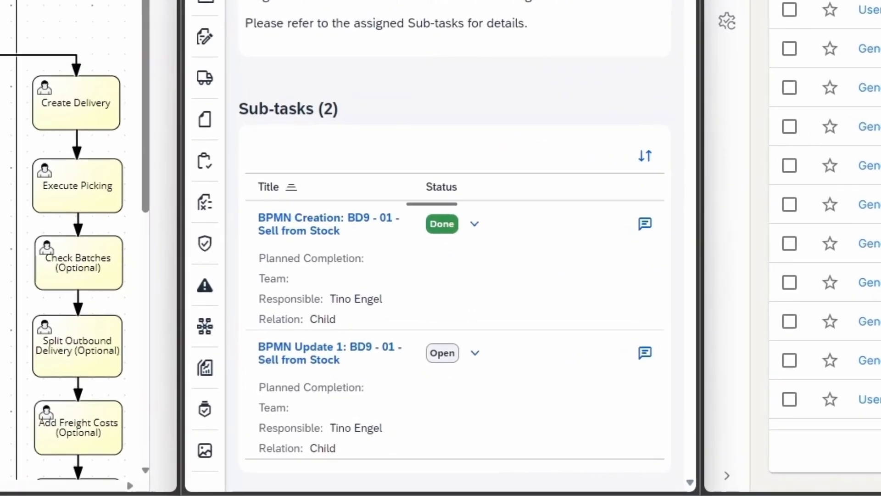
Step: Check that BPMN Creation is Done and BPMN Update 1 is Open in the sub-tasks
click(449, 223)
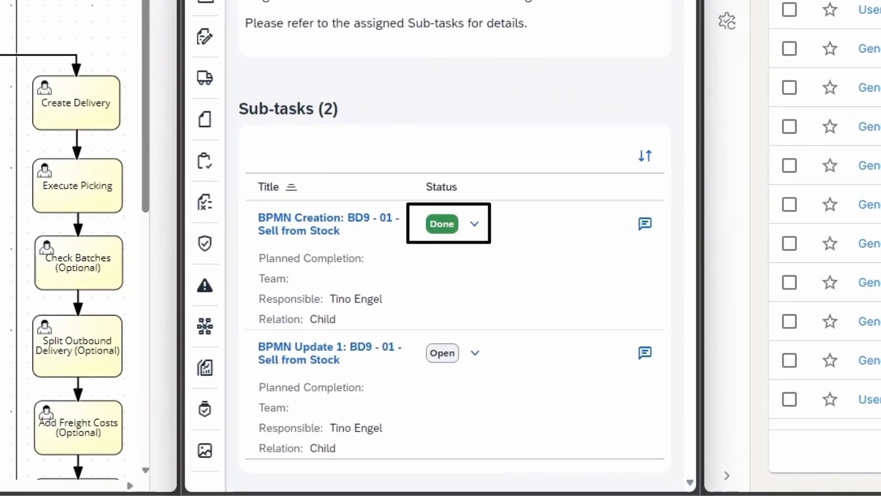